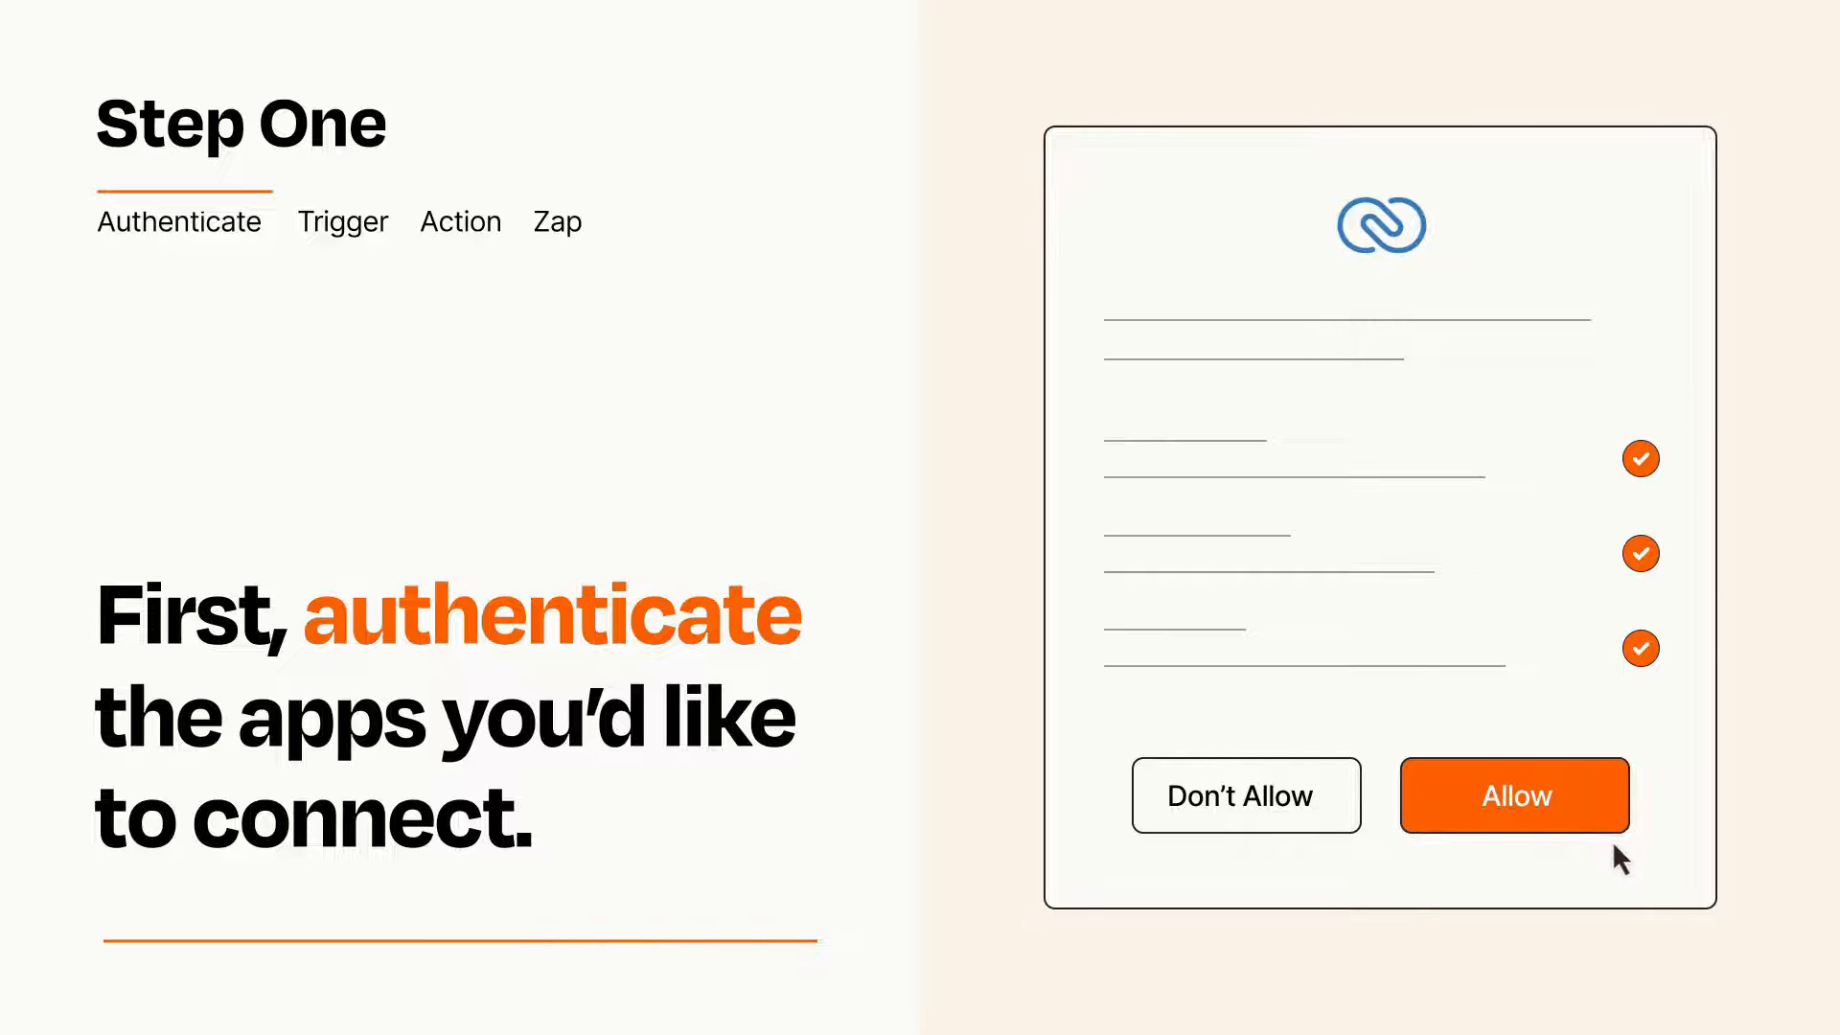
# Step: Allow the authentication request so the app is connected to Zapier
pyautogui.click(1512, 795)
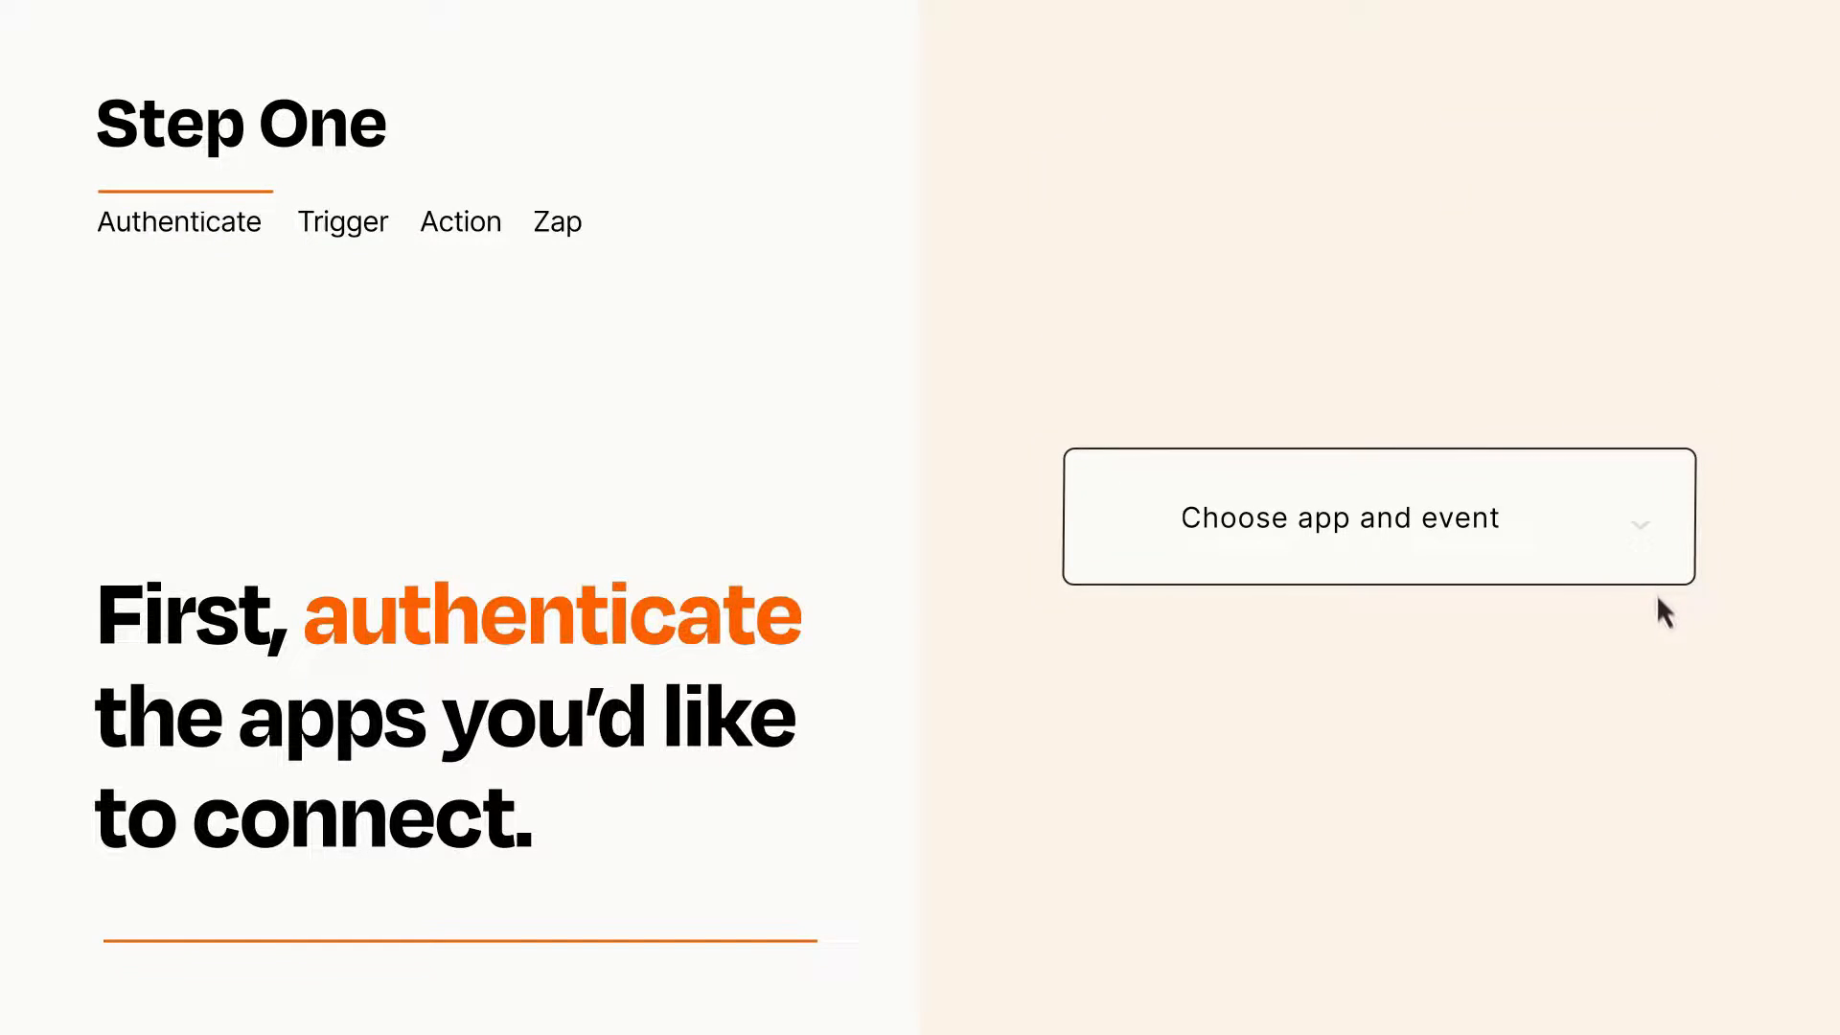
# Step: Choose Webflow Form Submission as the Zap's trigger event
pyautogui.click(1376, 516)
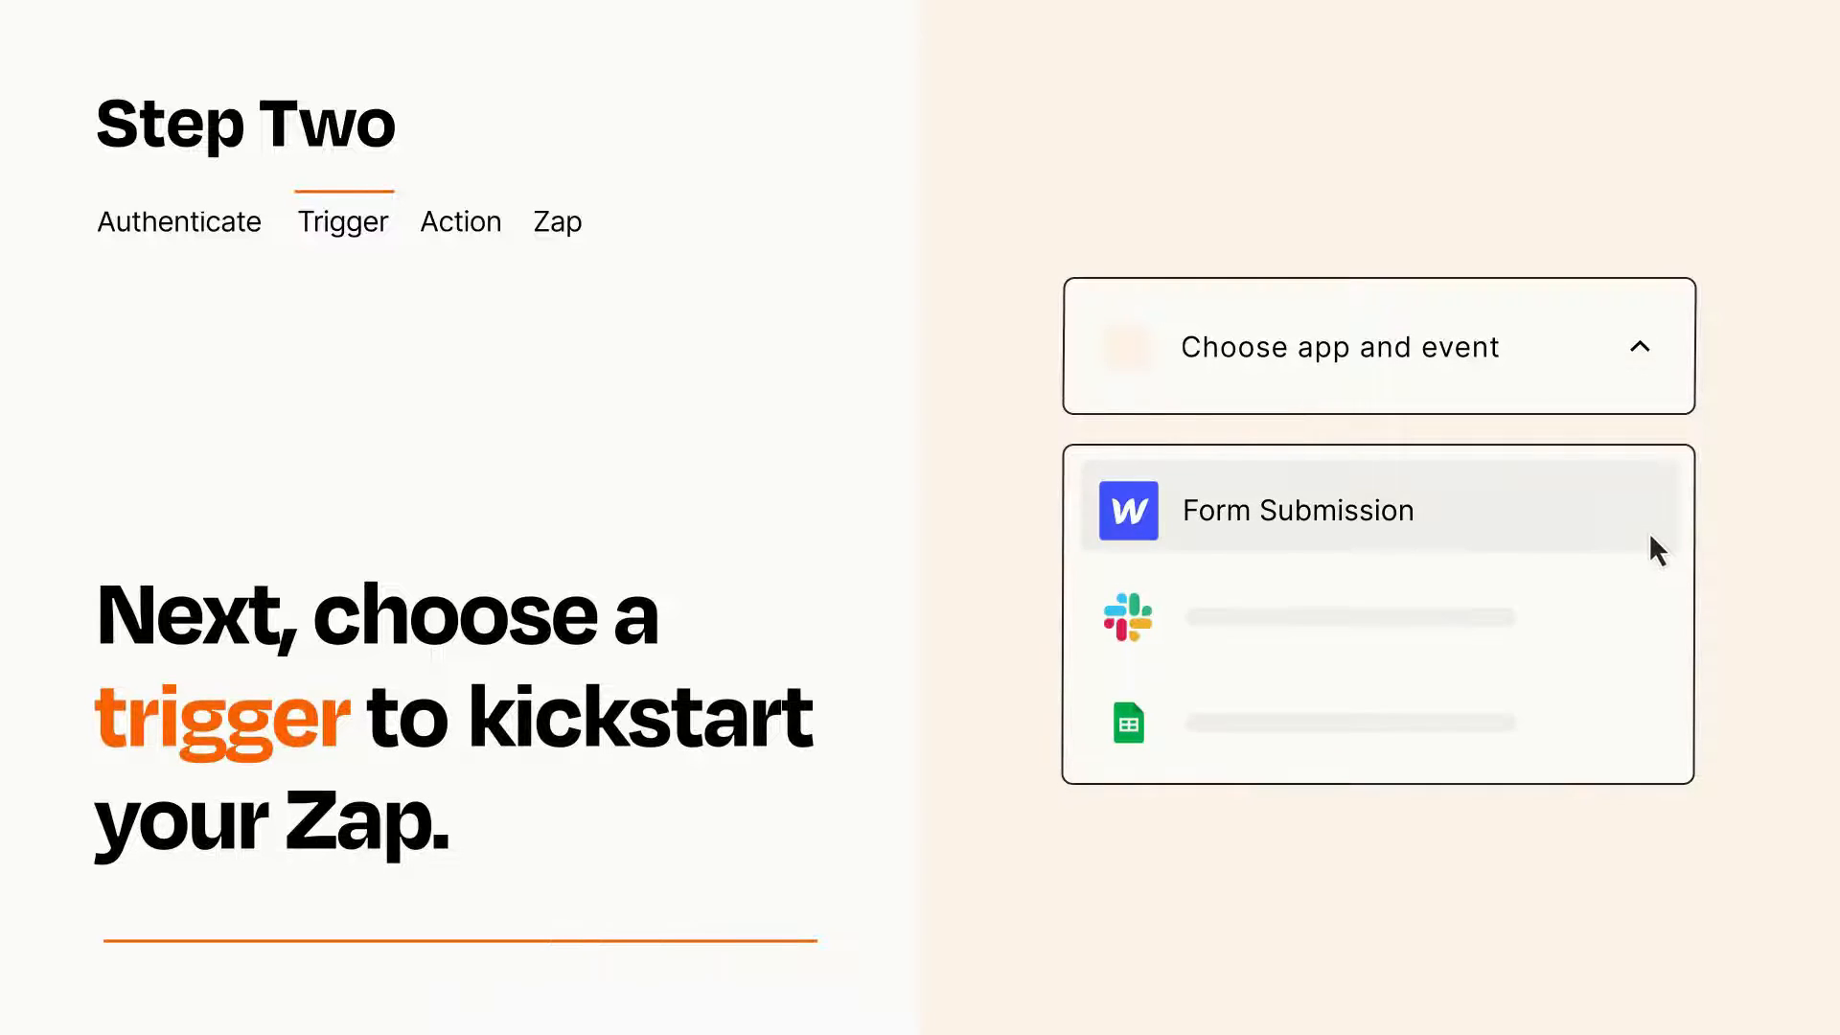
pyautogui.moveTo(1654, 611)
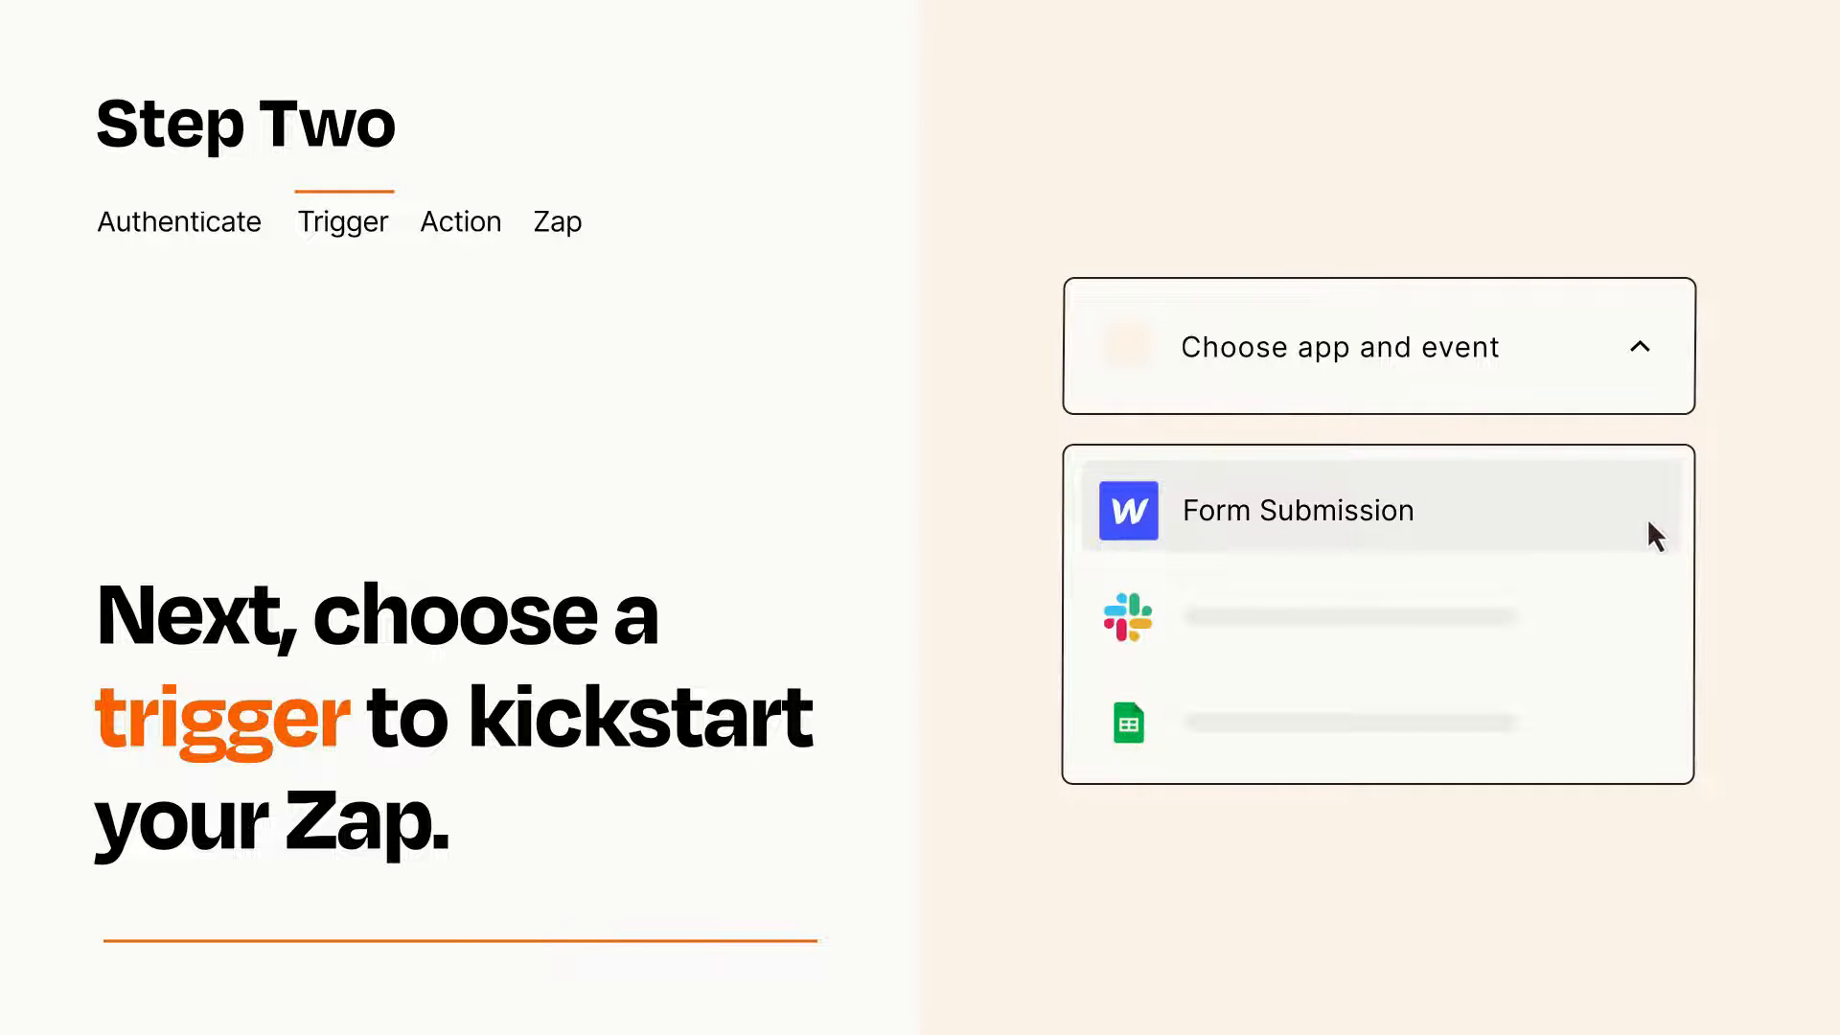
pyautogui.click(1298, 509)
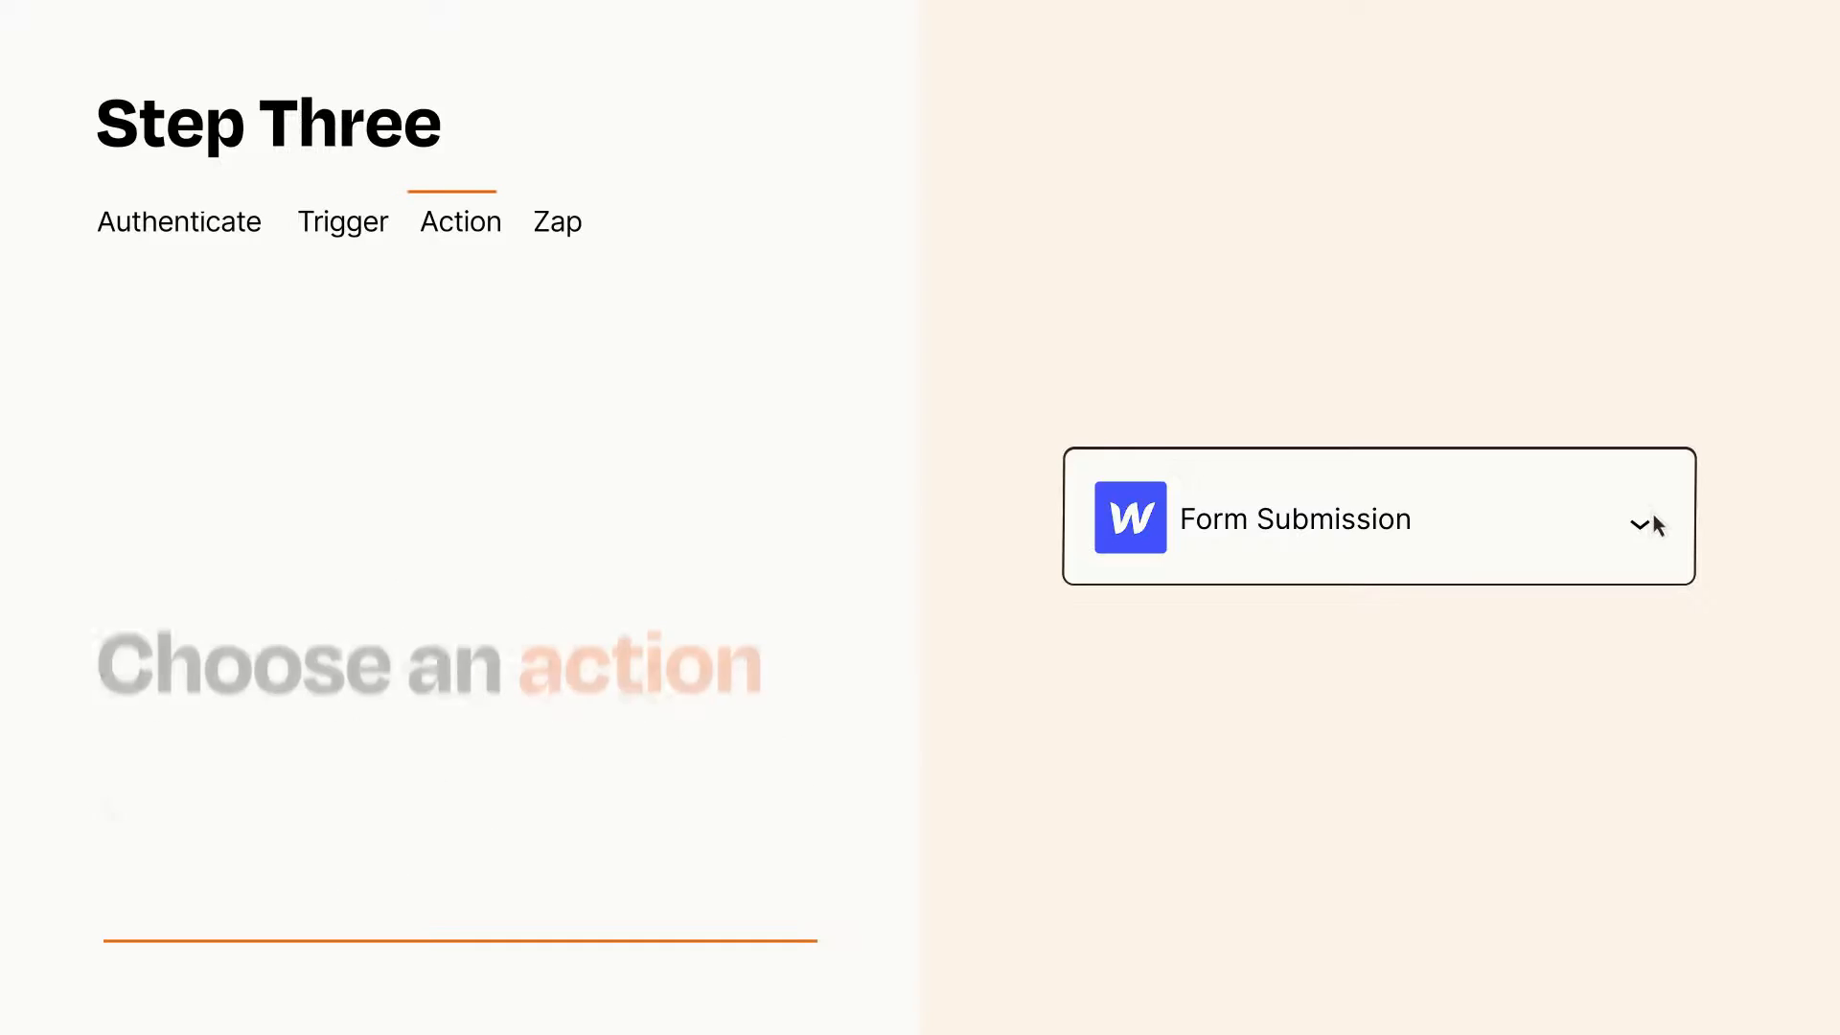
# Step: Choose Create Module Entry as the action event under the trigger
pyautogui.click(1378, 517)
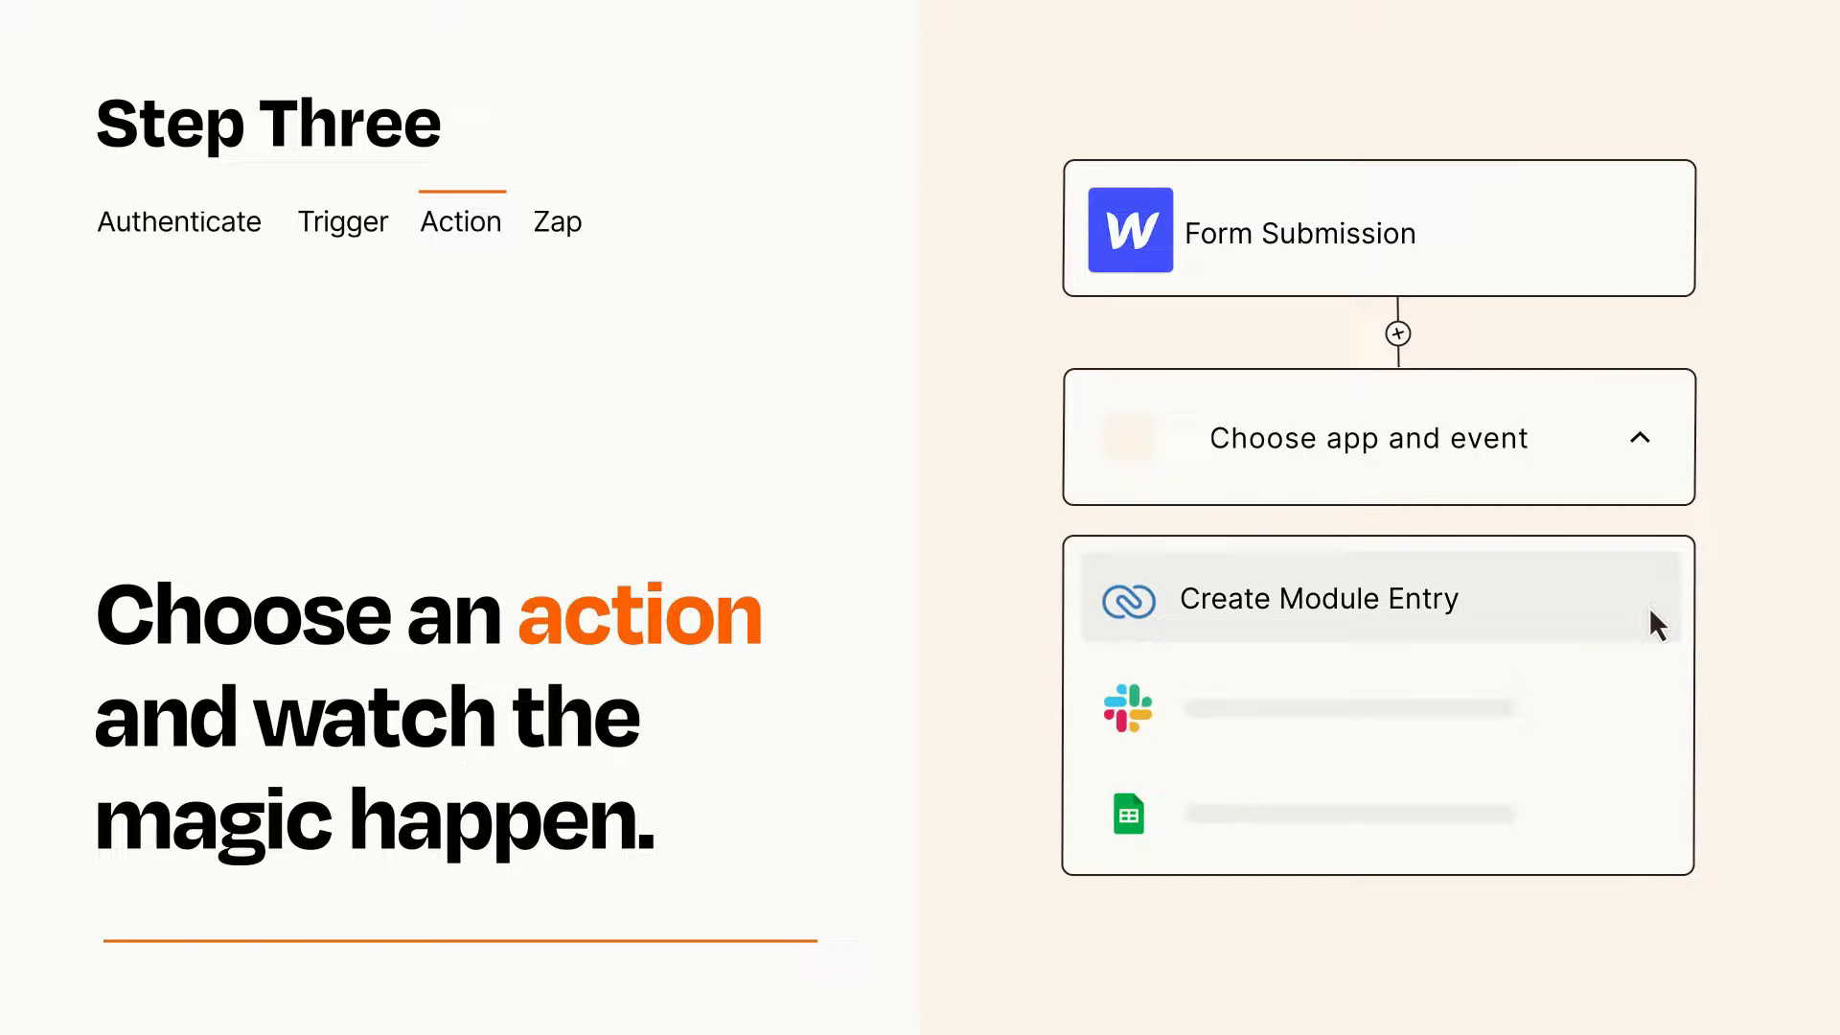
pyautogui.click(1319, 598)
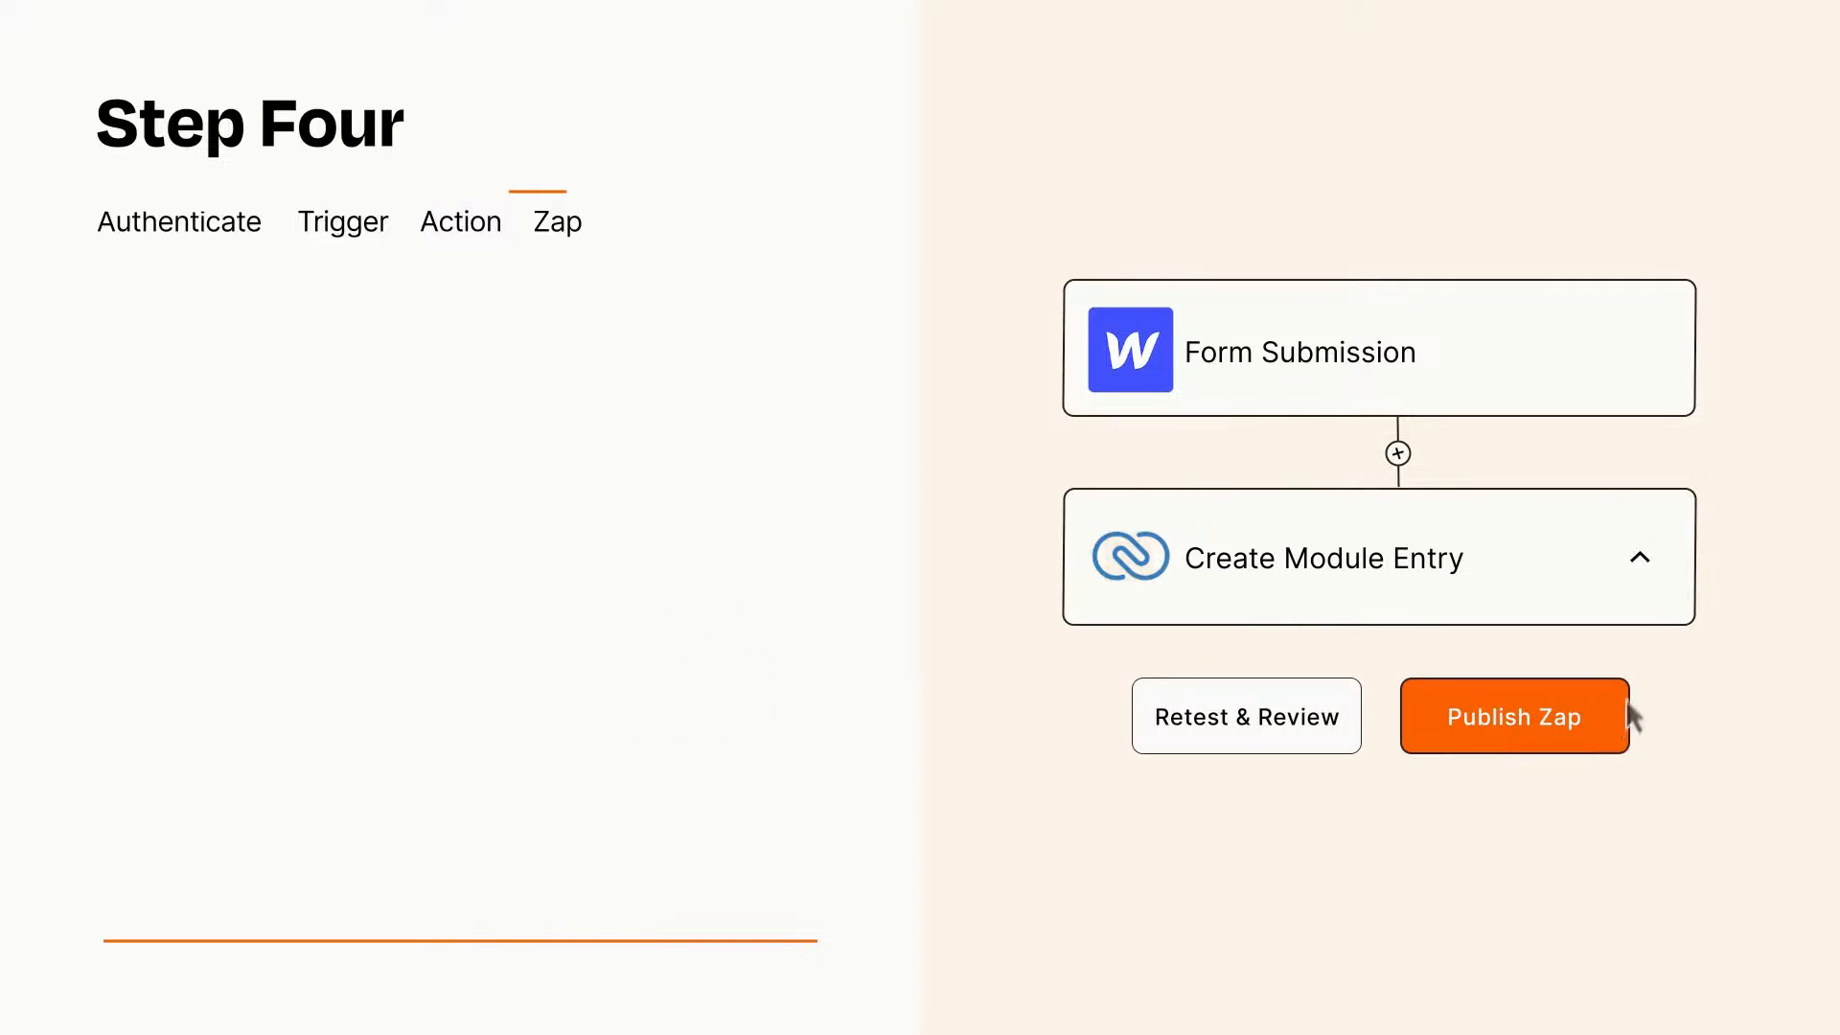
# Step: Publish the Zap and turn it on
pyautogui.click(1512, 715)
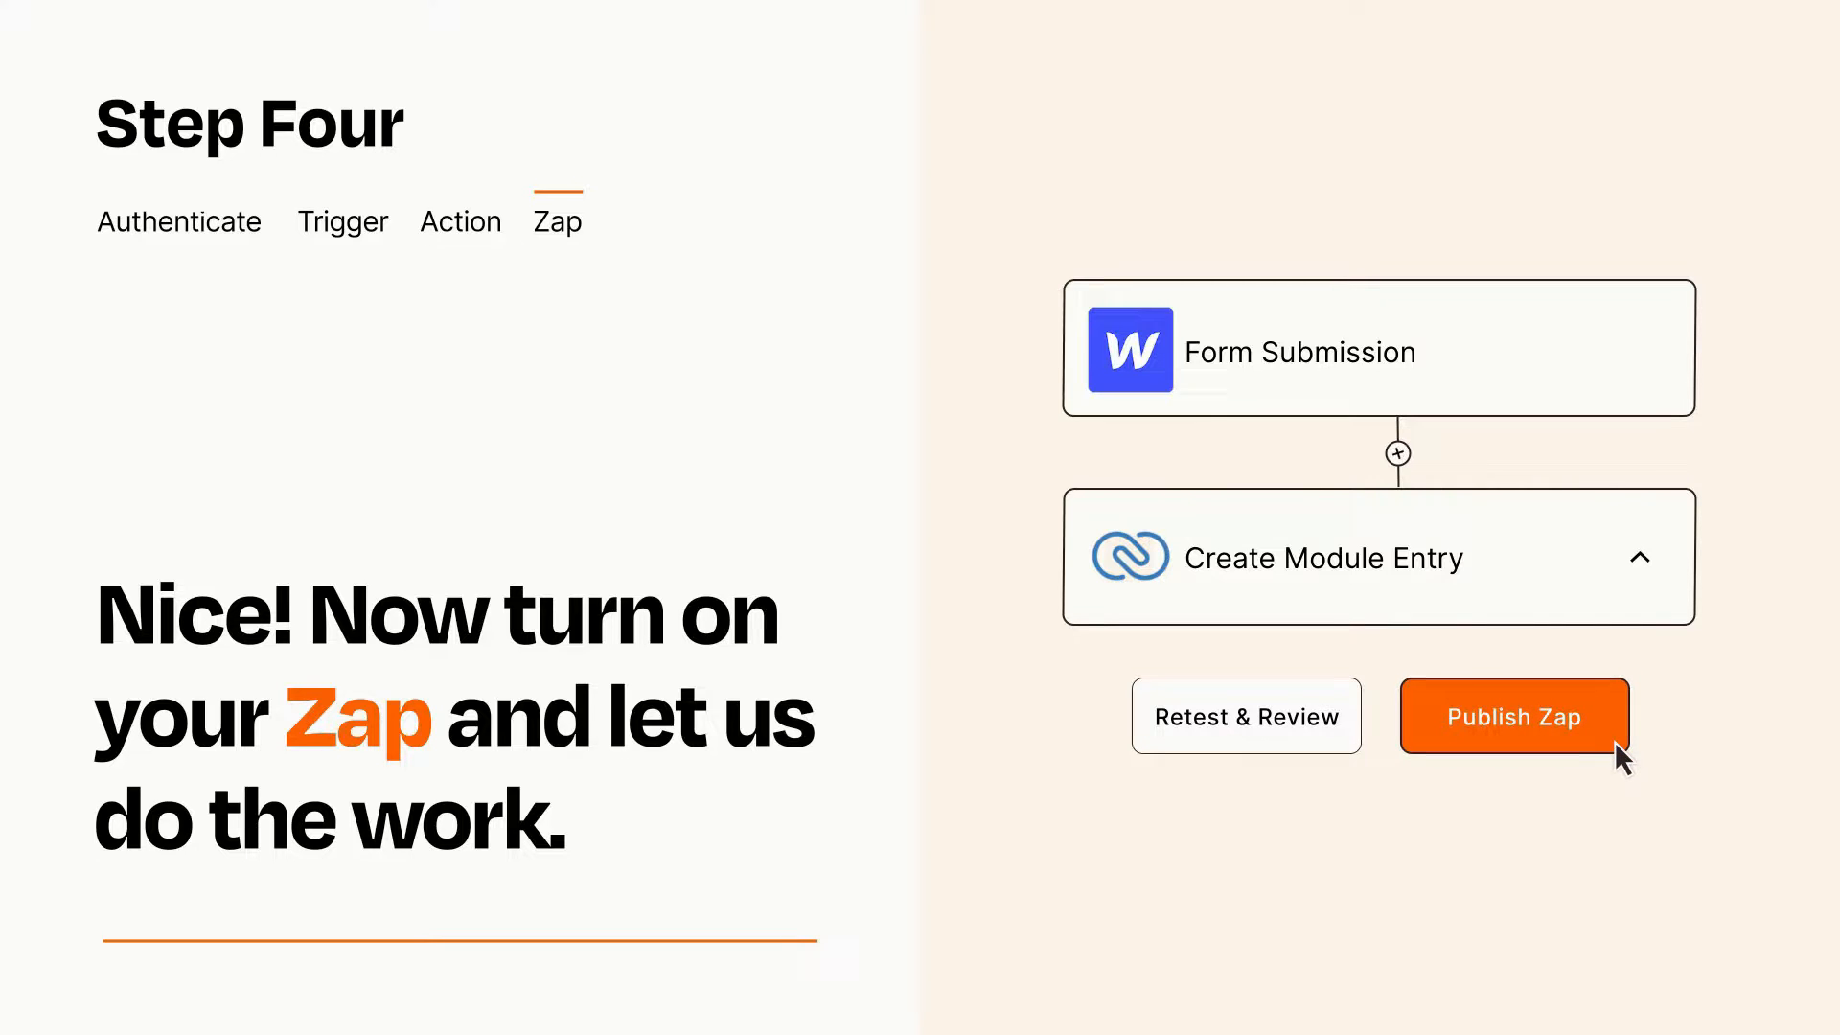
pyautogui.click(1512, 715)
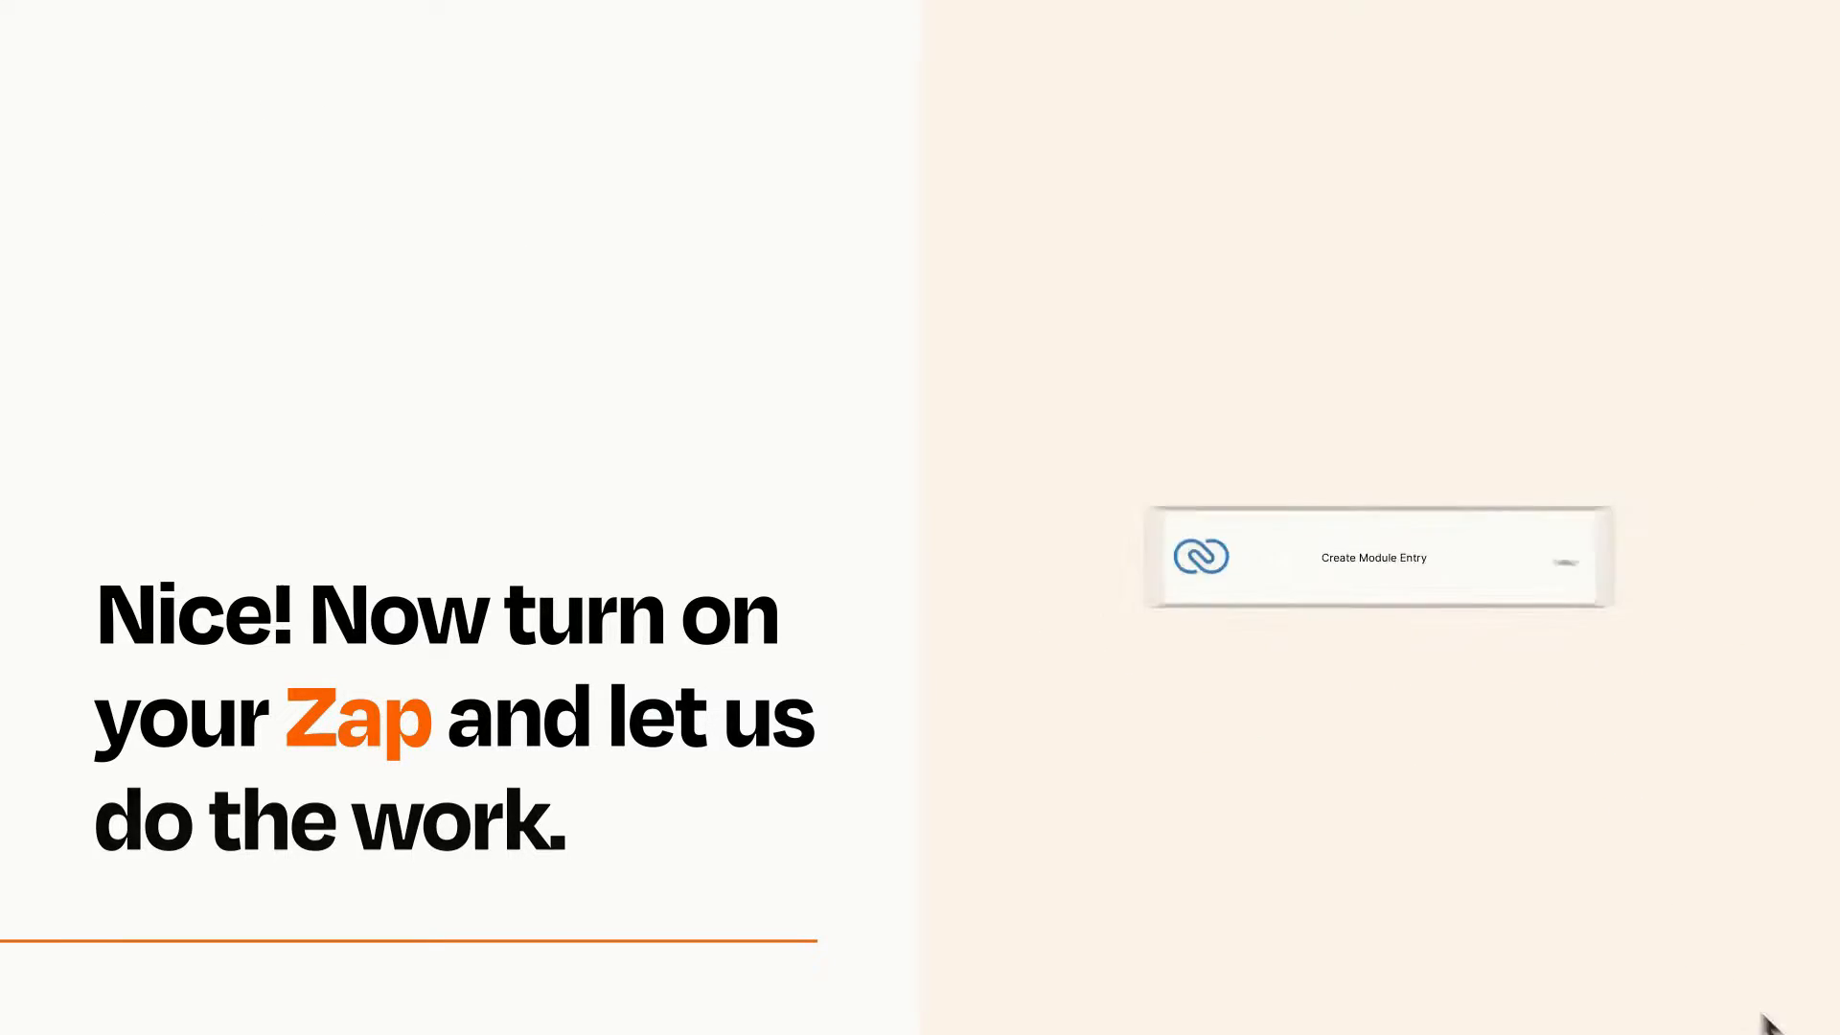